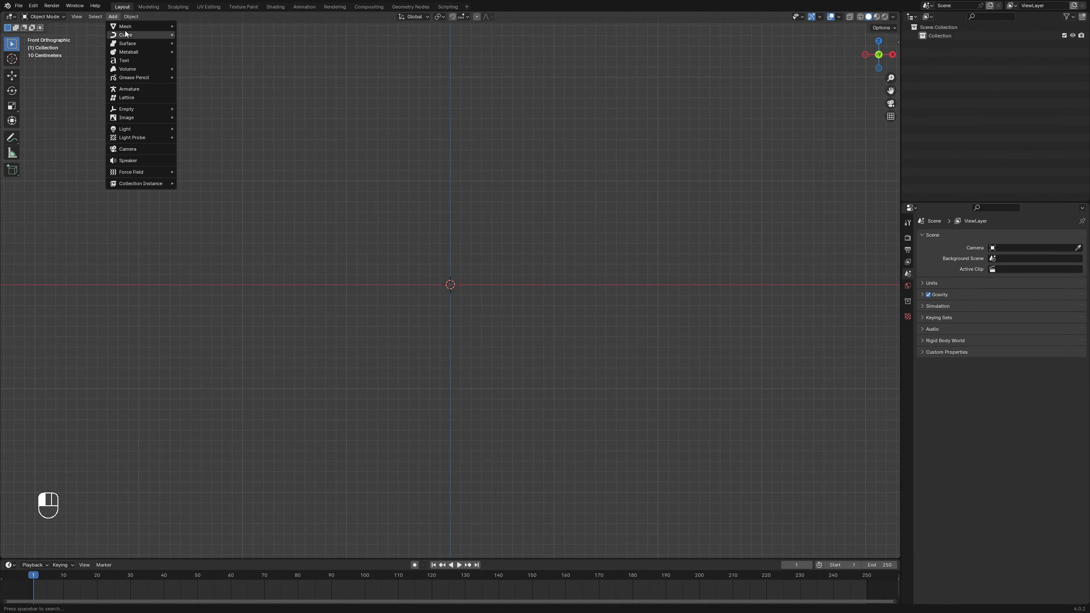
Add a cube, then add and apply a Subdivision Surface modifier to round it
click(125, 26)
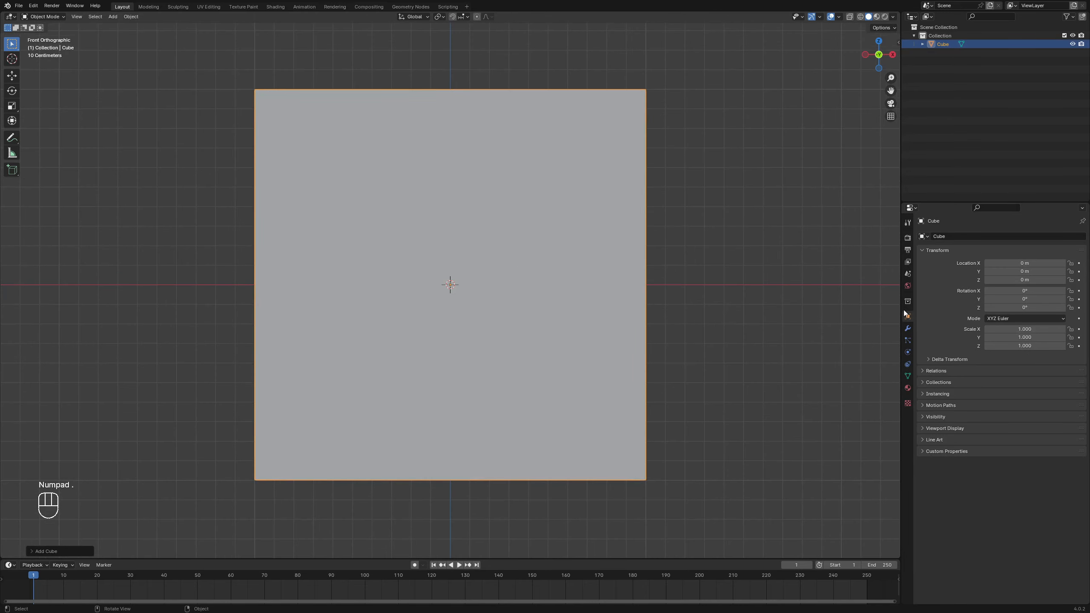
click(907, 327)
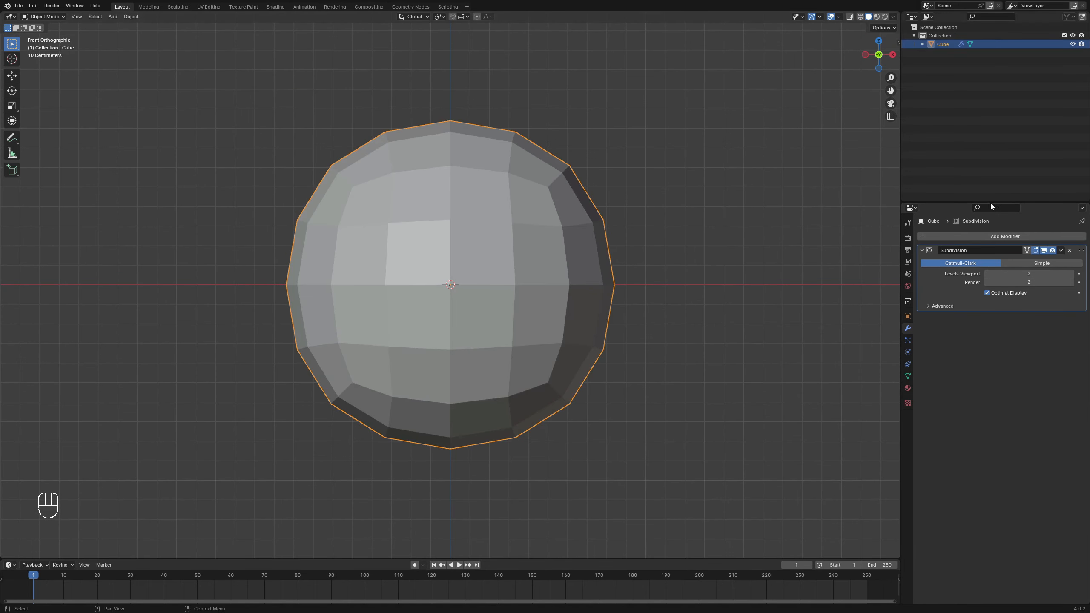
click(1069, 250)
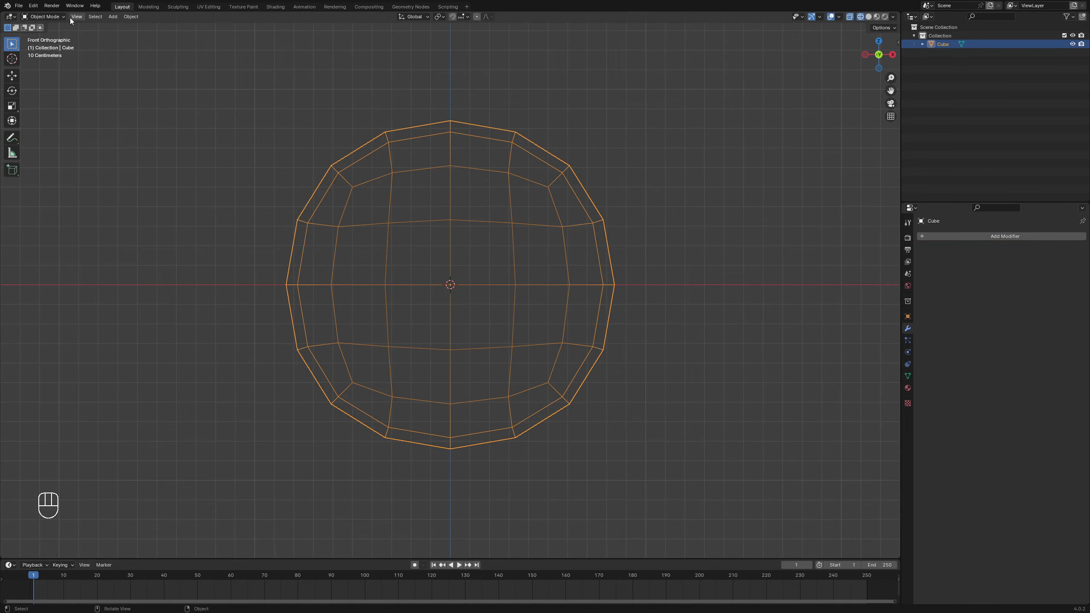
Enter Edit Mode to trim the rounded mesh down to one quarter
key(Tab)
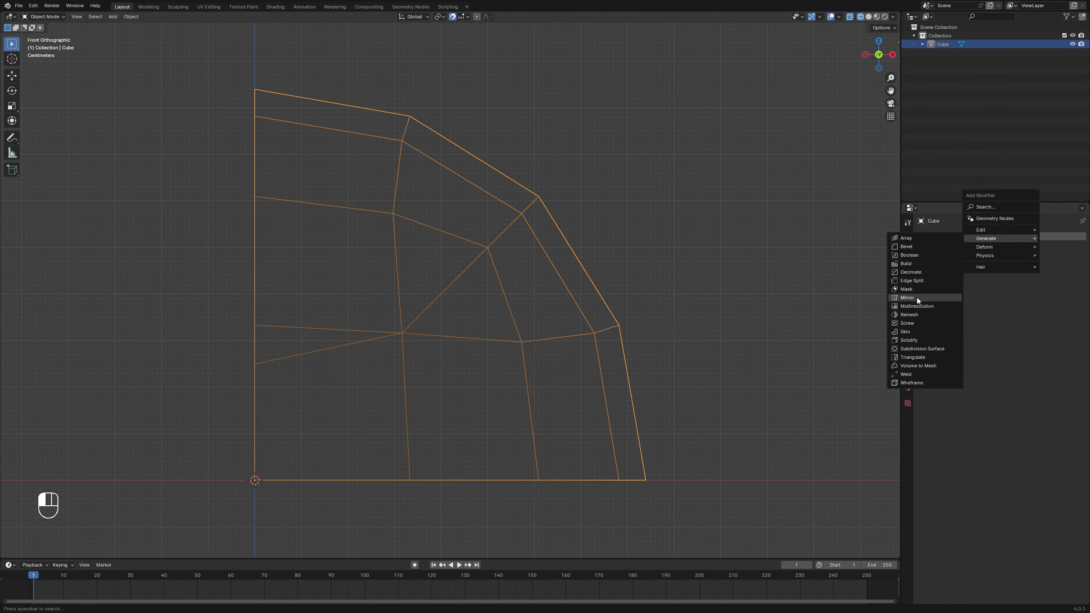
Add a Mirror modifier on X, Y and Z and apply it to rebuild the sphere
click(907, 298)
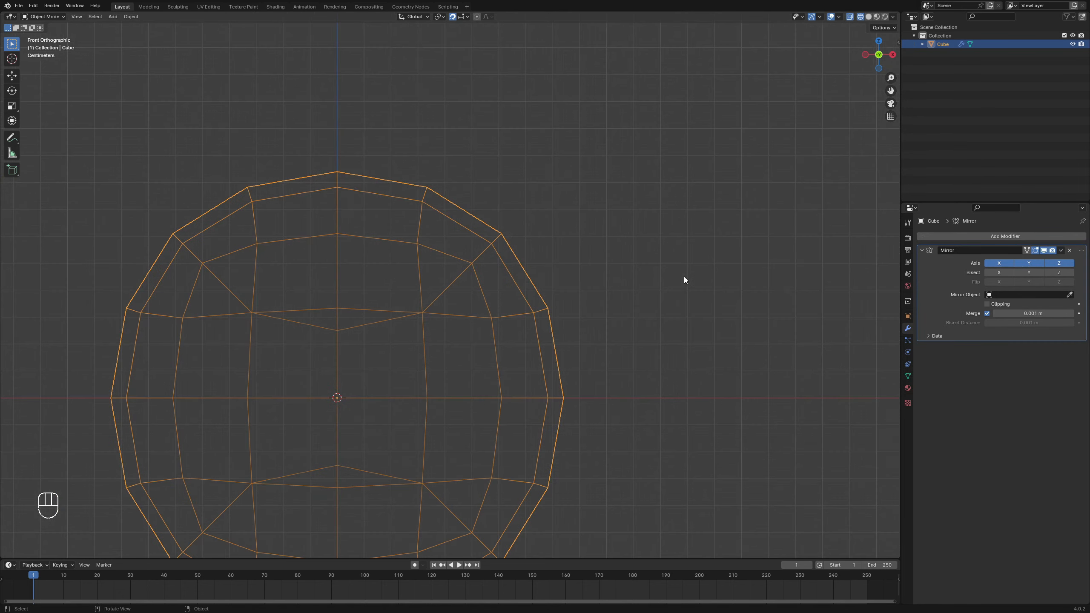
click(1061, 250)
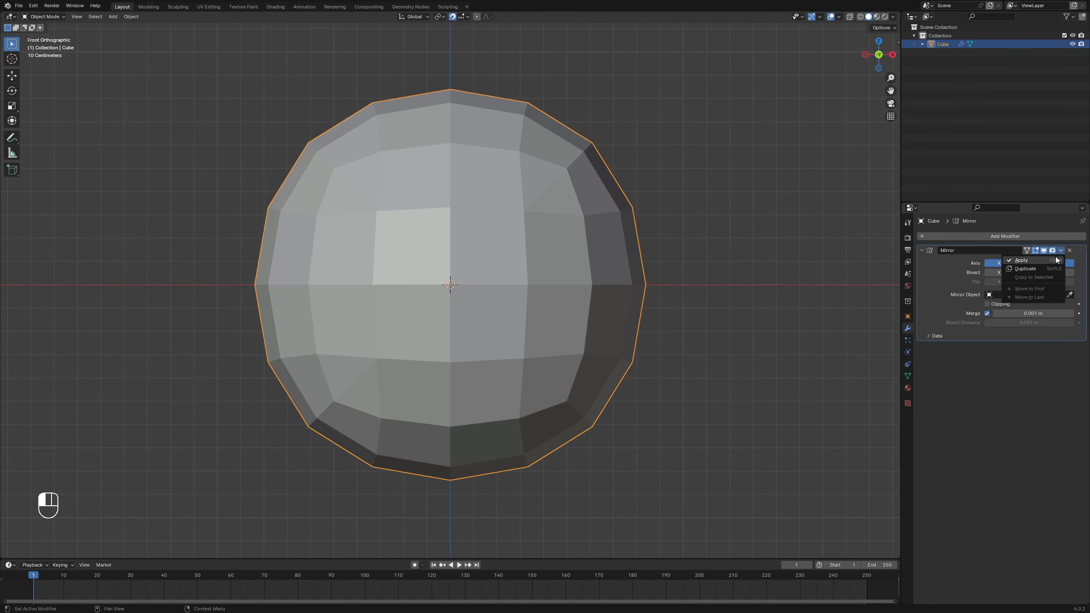
click(1022, 260)
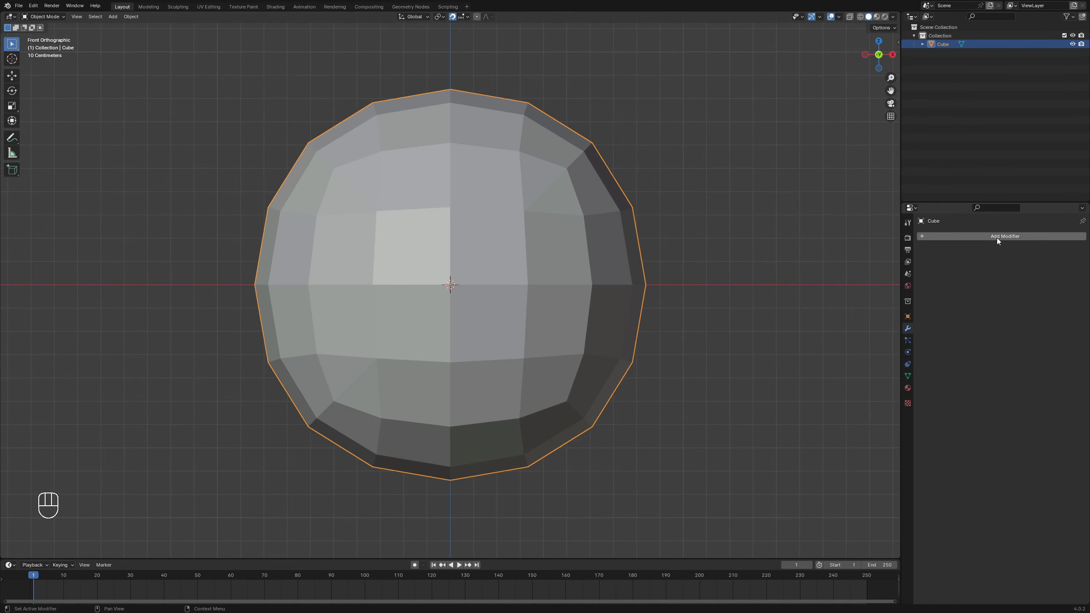
click(1062, 250)
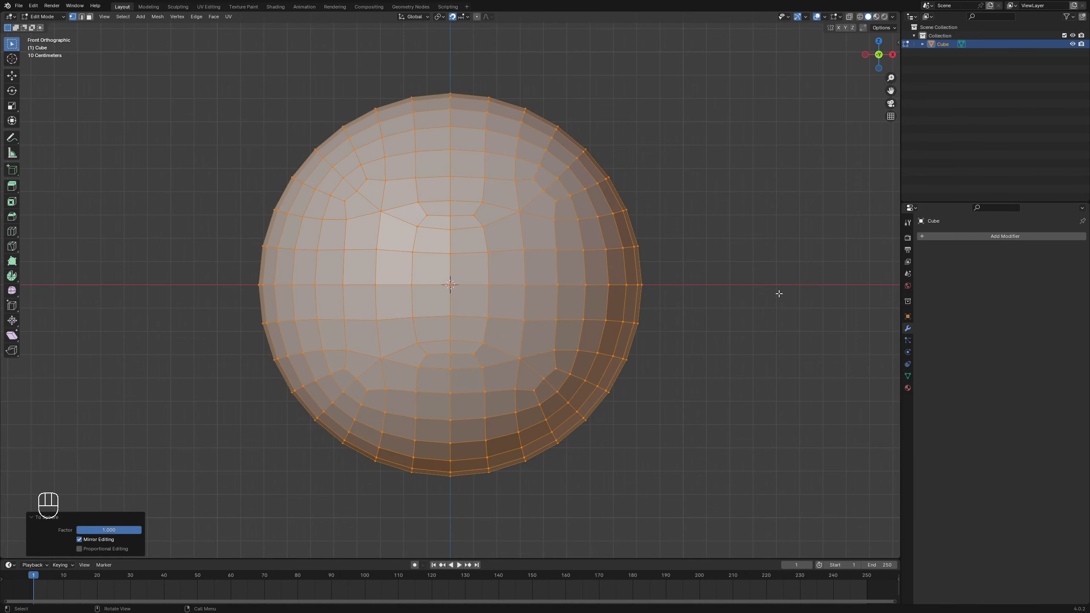
Switch to a side view of the mesh from numpad 4
key(KP_4)
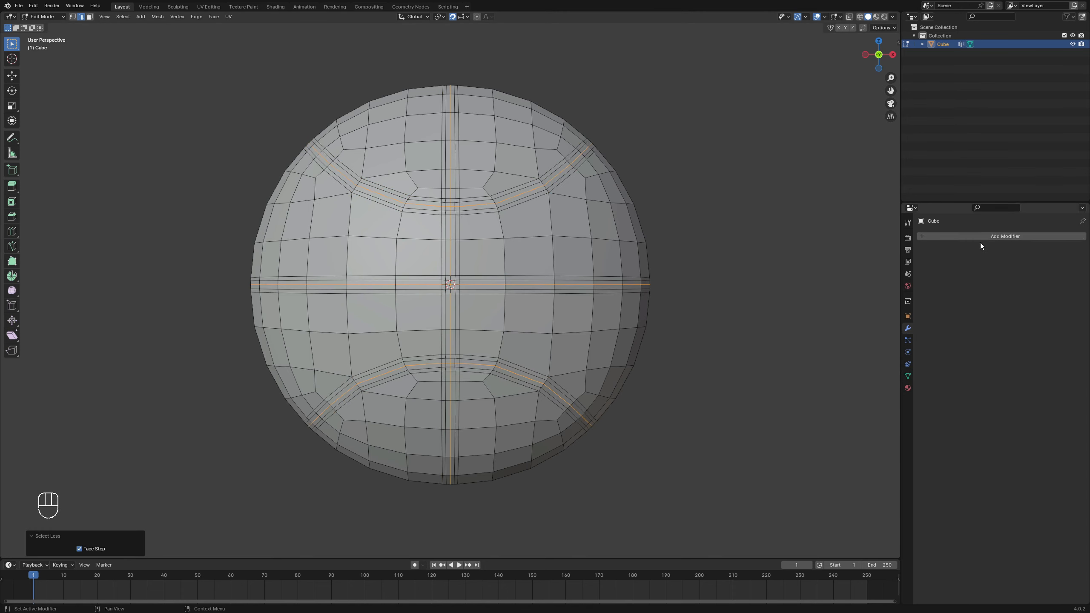
Groove the seams, then show the finished orange basketballs with black lines
click(1004, 235)
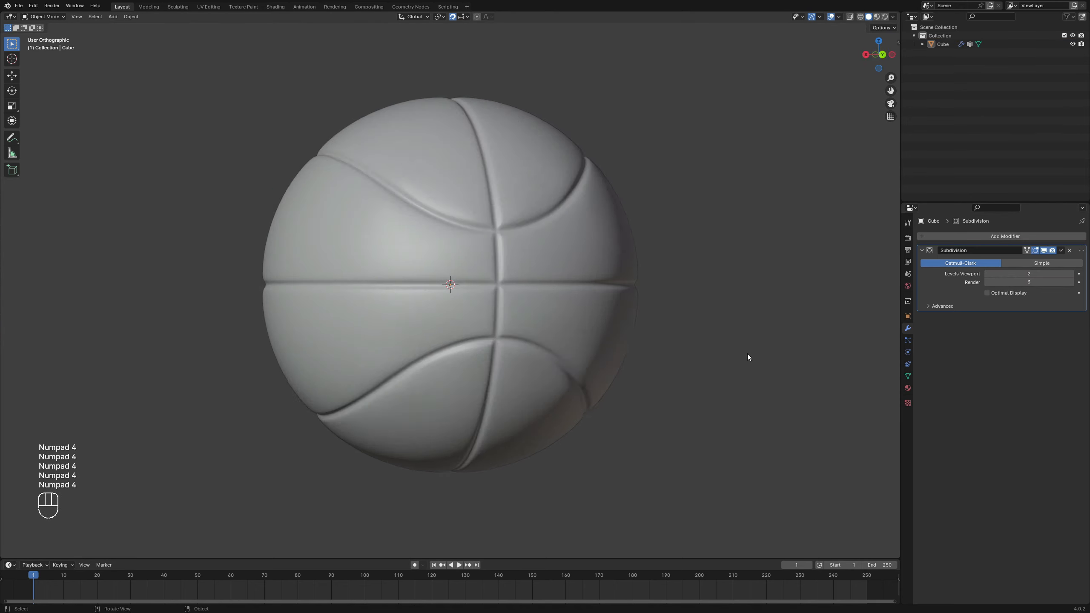
click(275, 7)
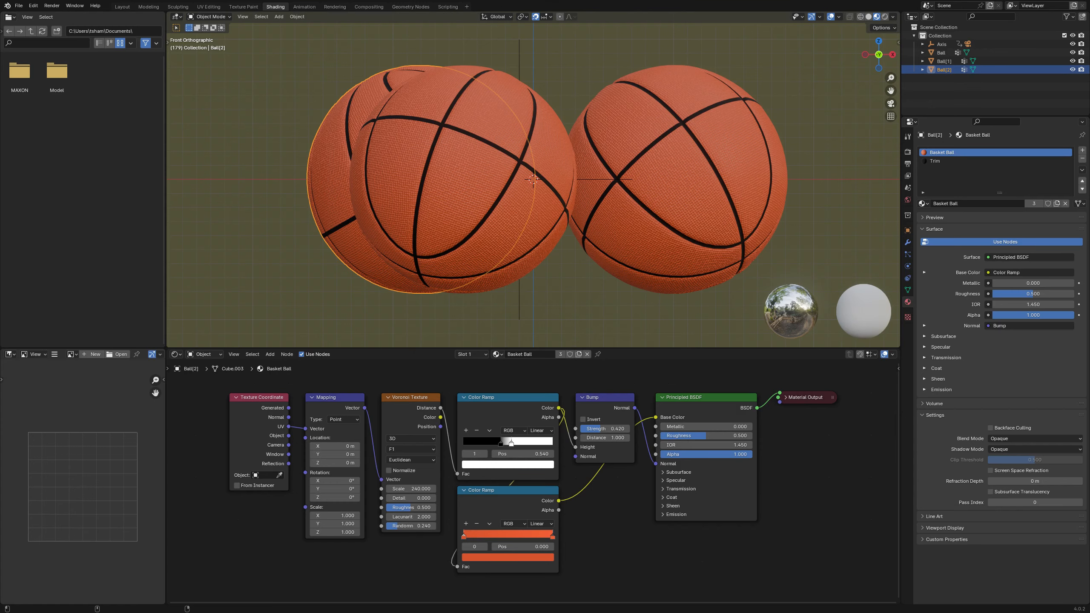